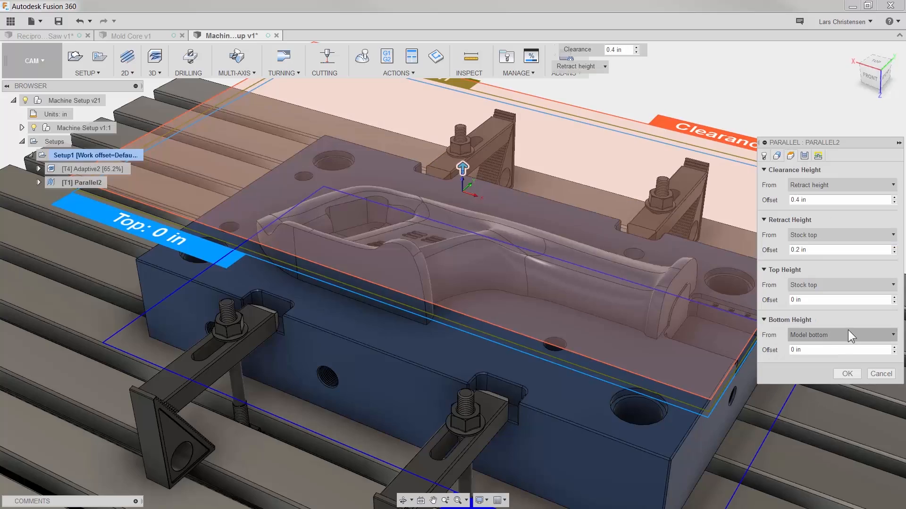
Start a new Adaptive Clearing operation, Adaptive2, in Setup1
left_click(840, 335)
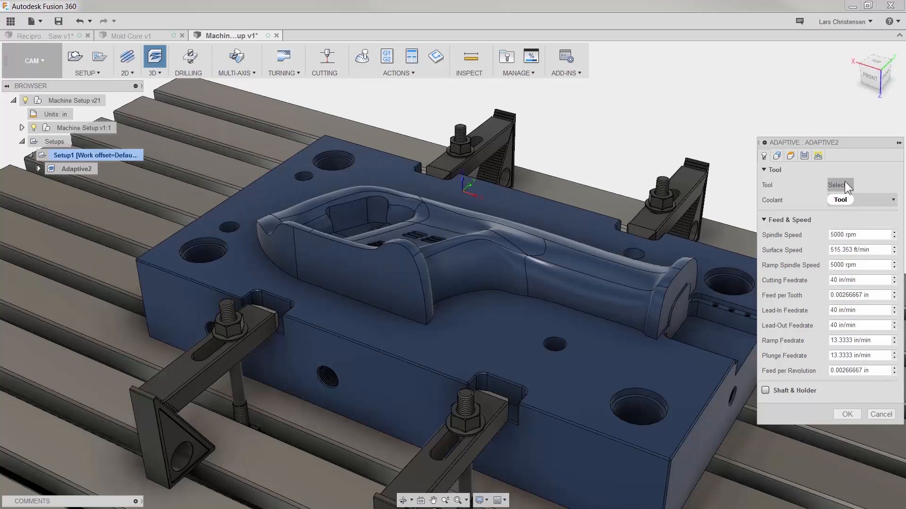
Assign the #4 Ø3/4 R0.09 bull nose cutter to Adaptive2
left_click(836, 185)
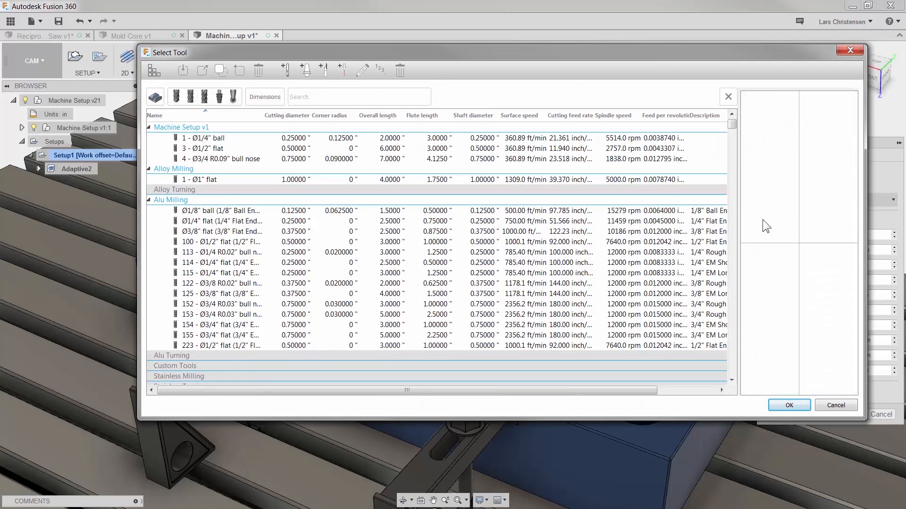
left_click(221, 159)
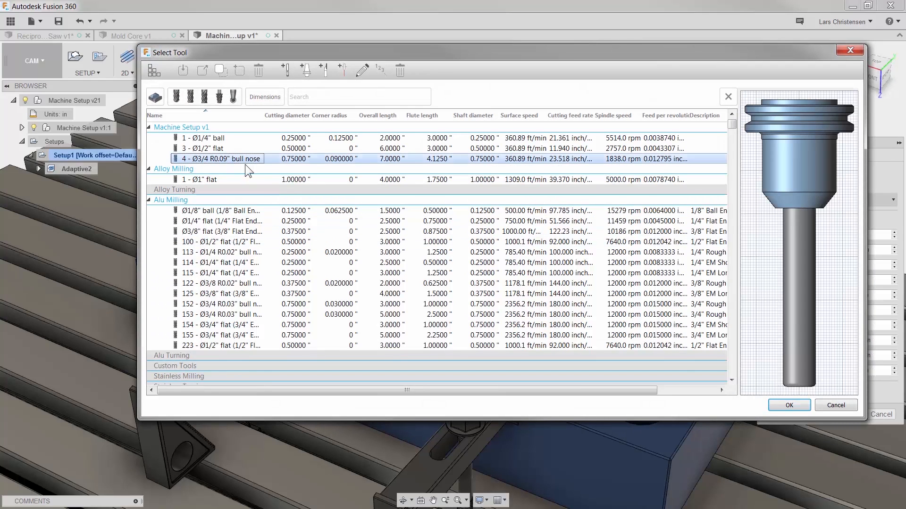
left_click(788, 405)
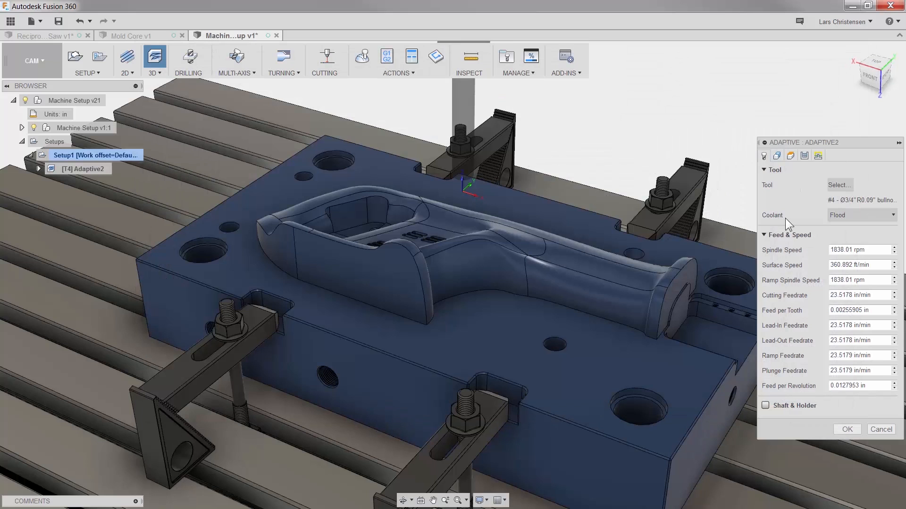
Set Bottom Height from Selection, using the mold block face at -3 in
left_click(777, 155)
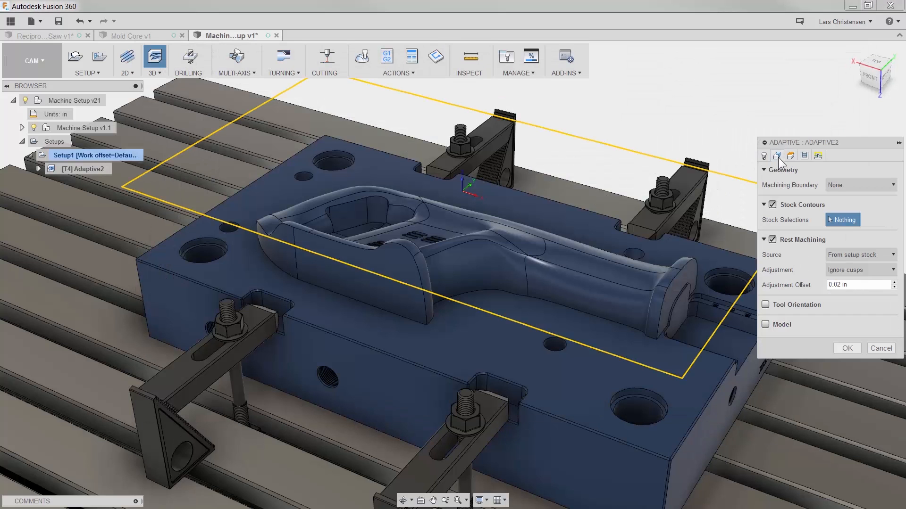
left_click(791, 156)
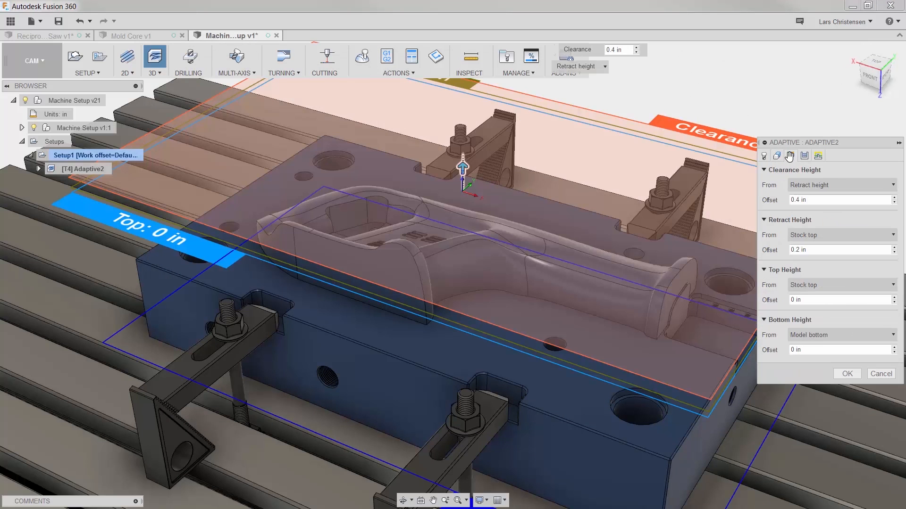
left_click(841, 334)
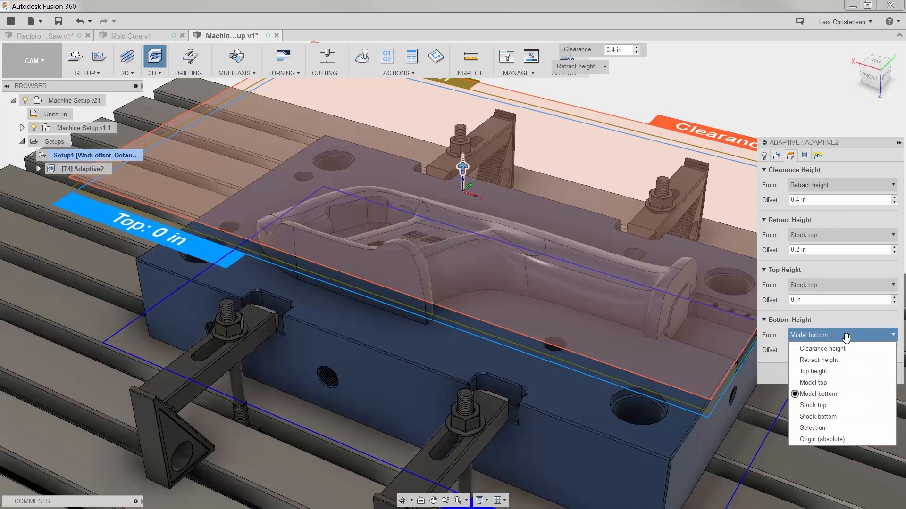
left_click(811, 428)
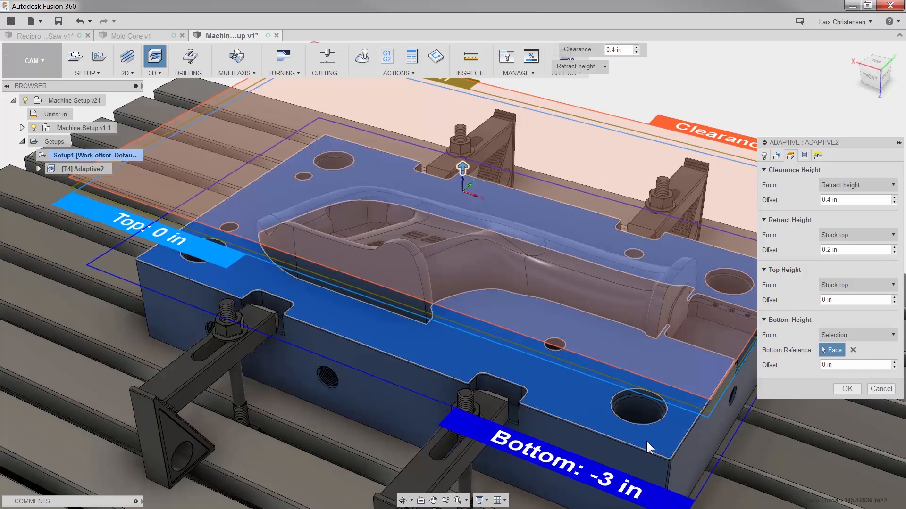
left_click(41, 35)
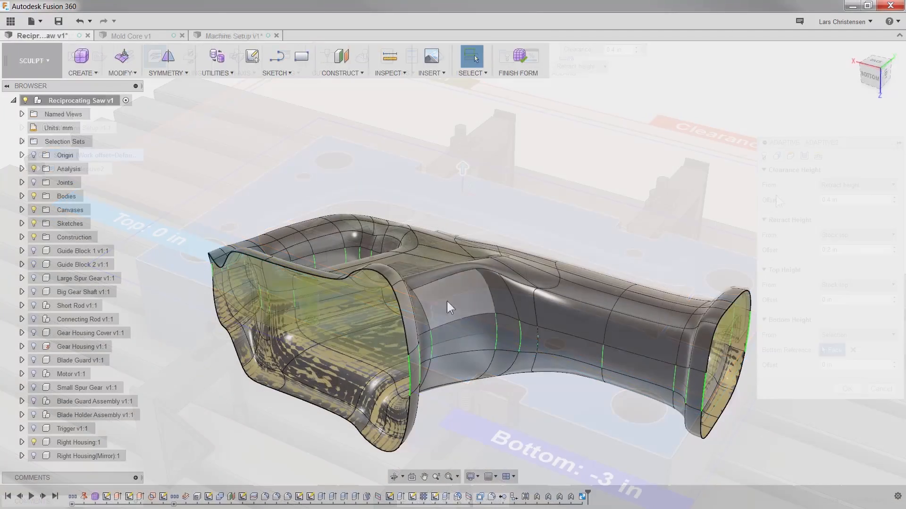
Move a side face of the saw housing's sculpted form with Edit Form to reshape it
left_click(463, 313)
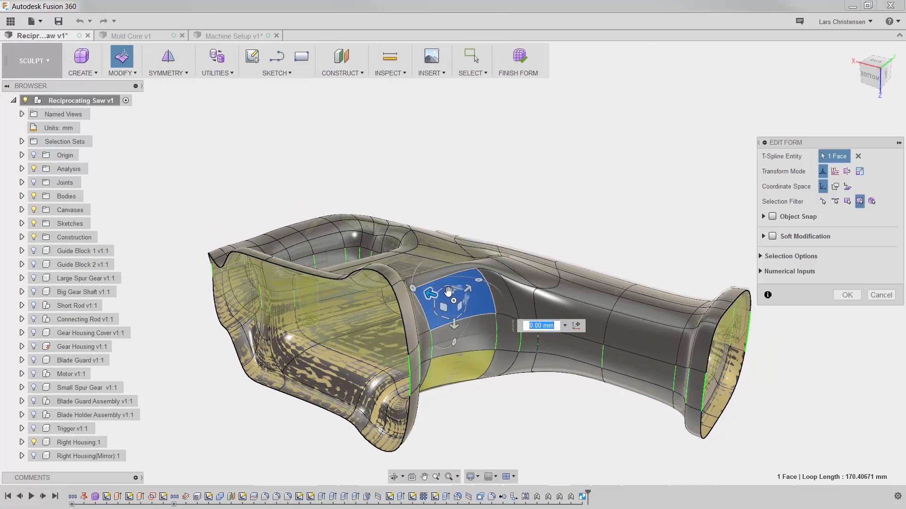
left_click_drag(454, 292, 356, 271)
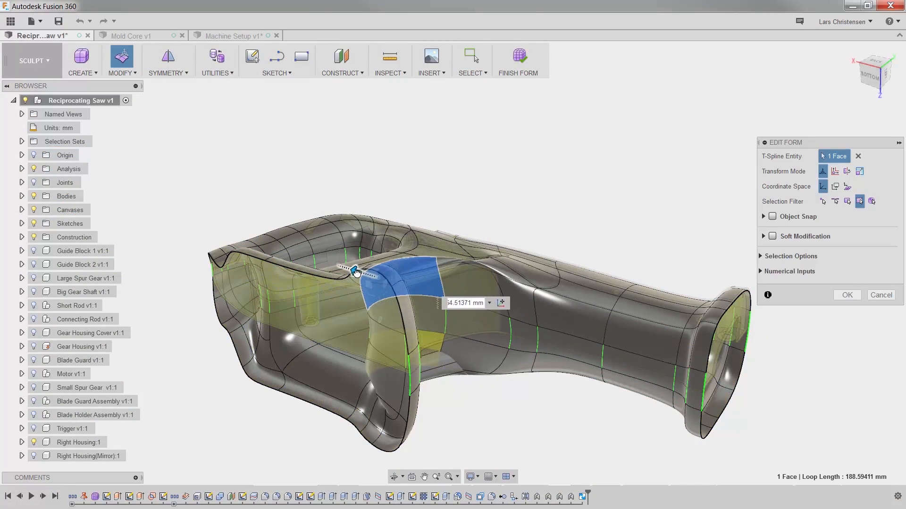
left_click_drag(356, 272, 482, 312)
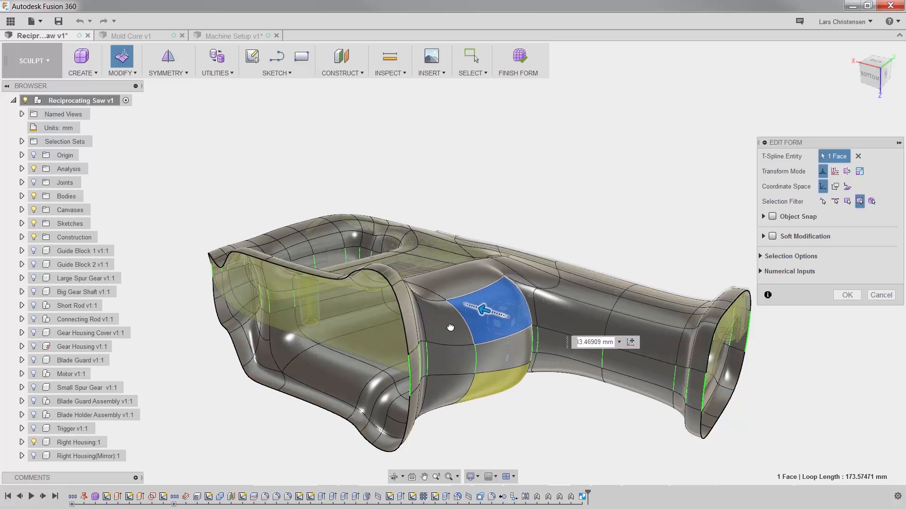
left_click_drag(483, 311, 457, 313)
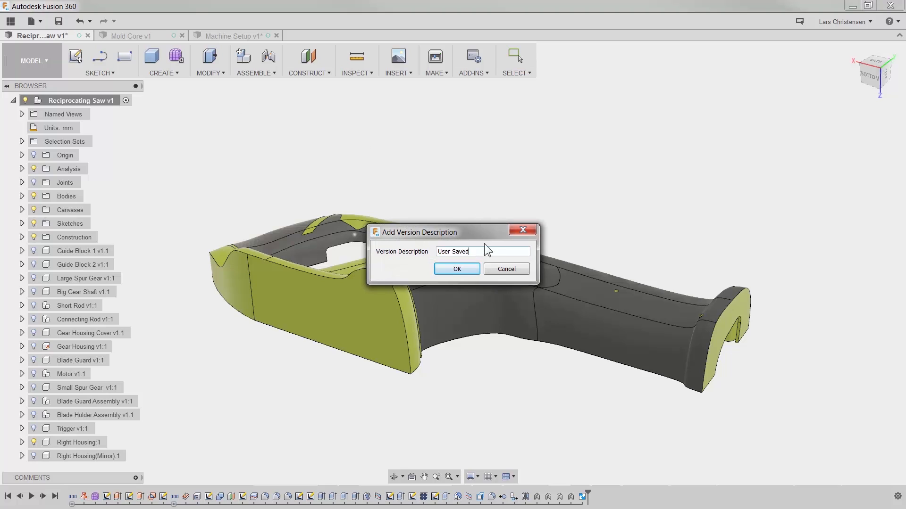
Save the saw housing as version 2 with description 'Changed holding'
type("C")
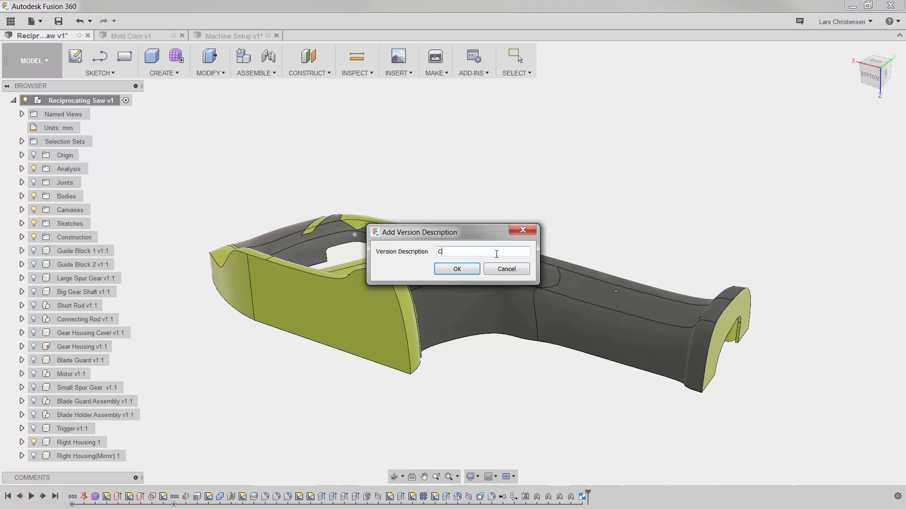
type("hanged")
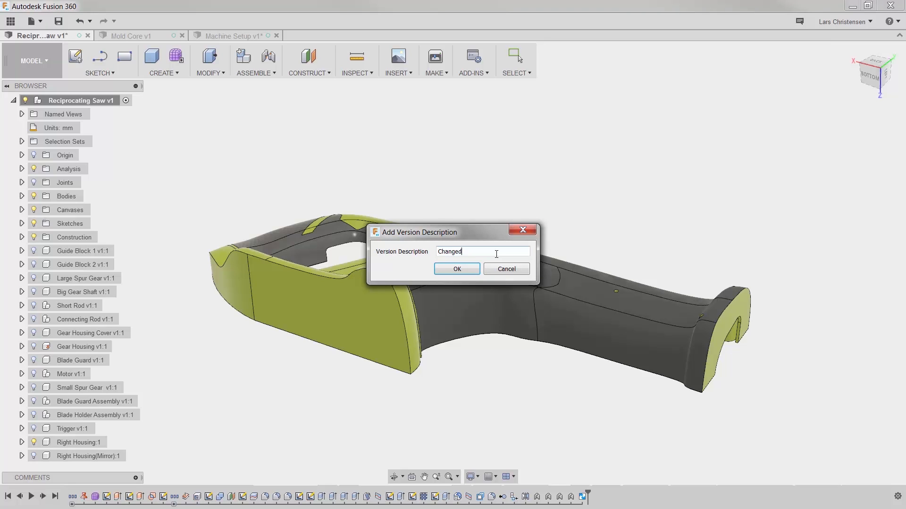
type("holding")
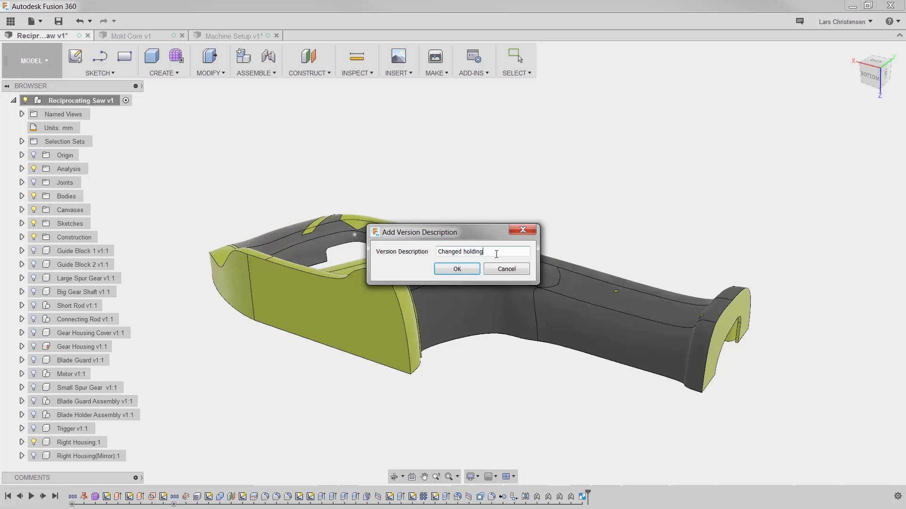
left_click(456, 268)
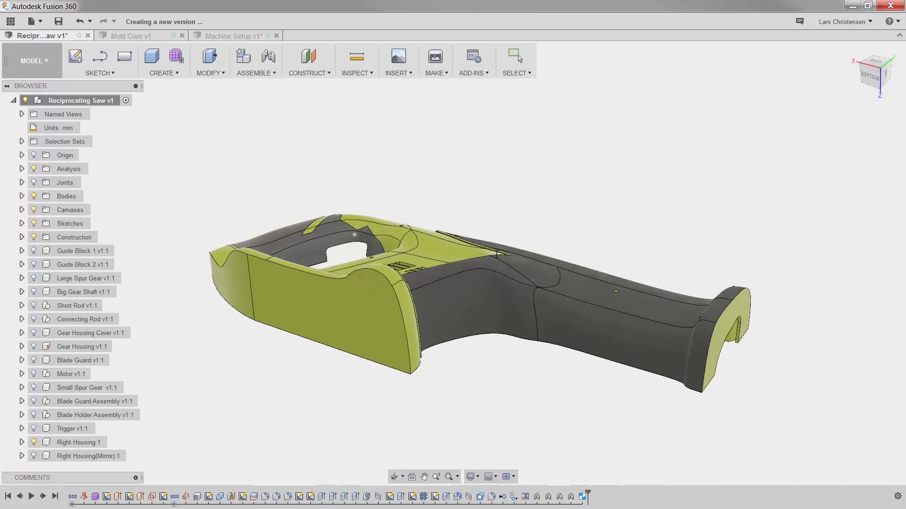
Enter the note 'Hope you did not program that part yet!!!!'
type("Hope you did not progr")
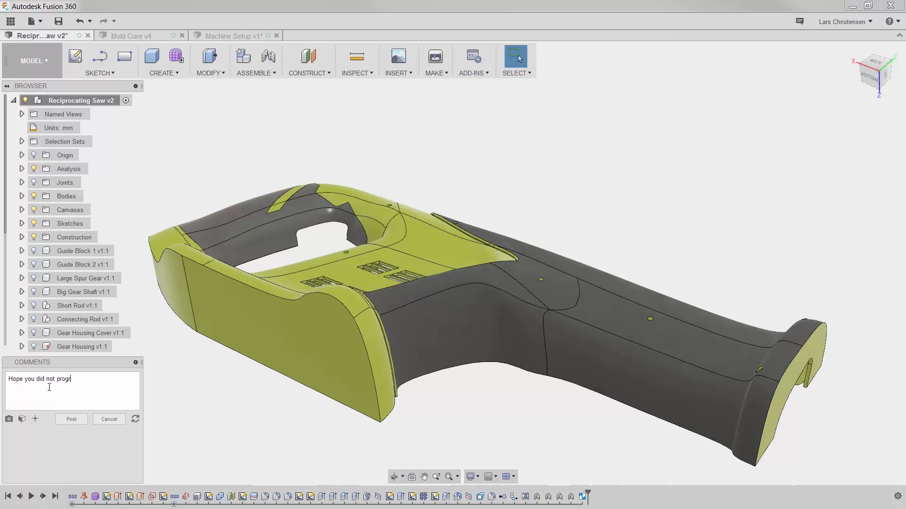
type("ram that part yet!!!!")
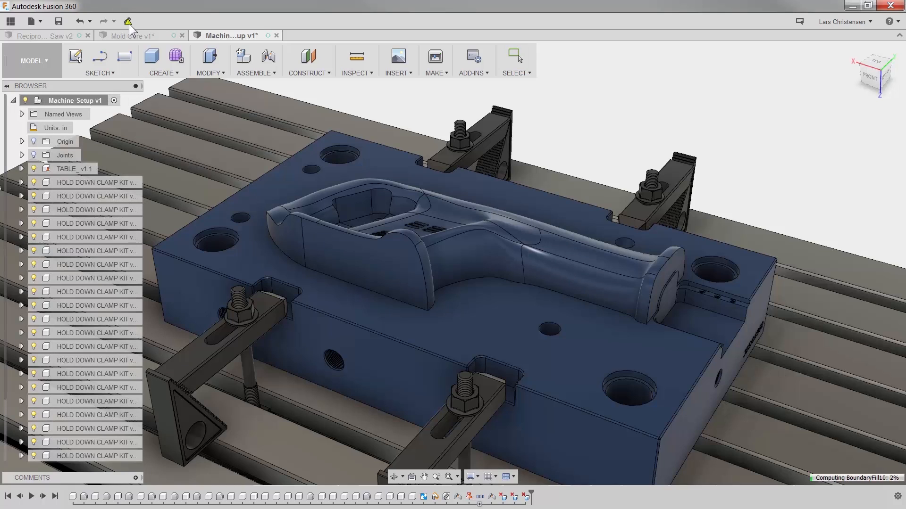
Update the setup to the new housing version and regenerate Setup1's toolpaths in CAM
left_click(515, 60)
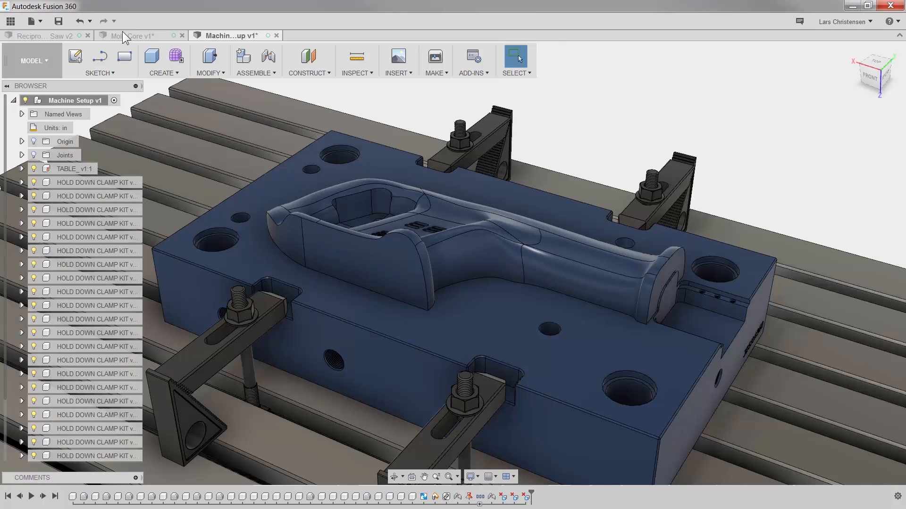
left_click(32, 60)
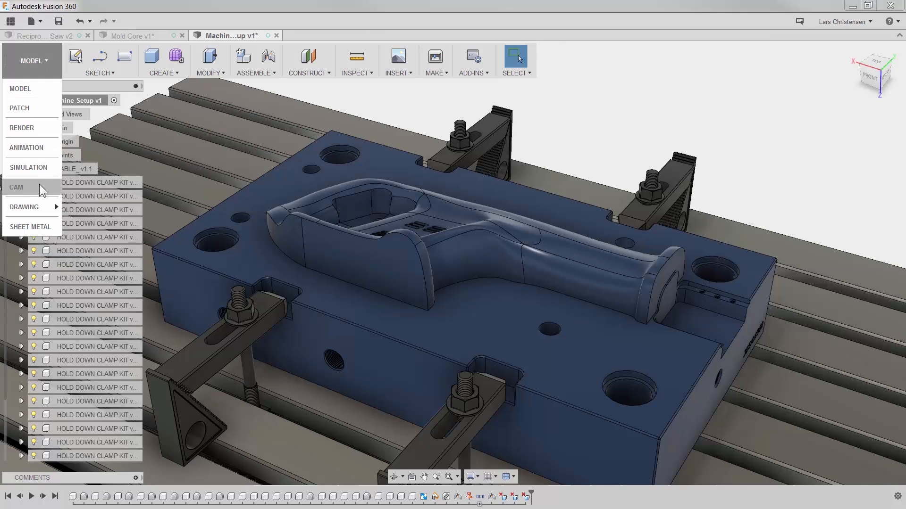
left_click(16, 187)
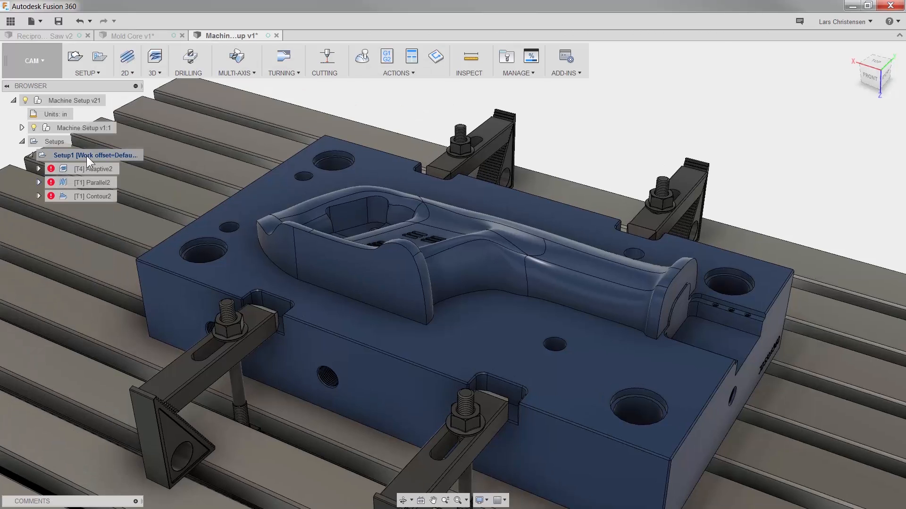
right_click(92, 155)
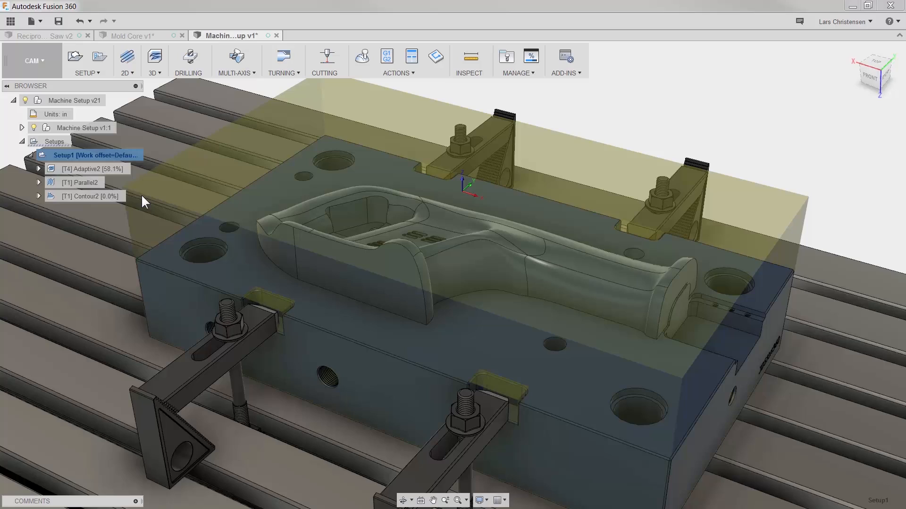
left_click(361, 58)
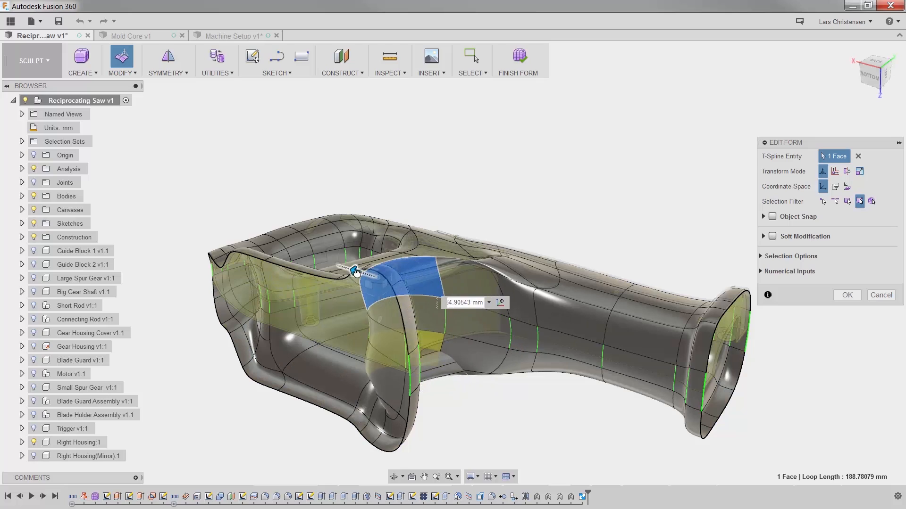
Move the housing's side face again to a smaller offset with Edit Form
left_click_drag(356, 272, 444, 297)
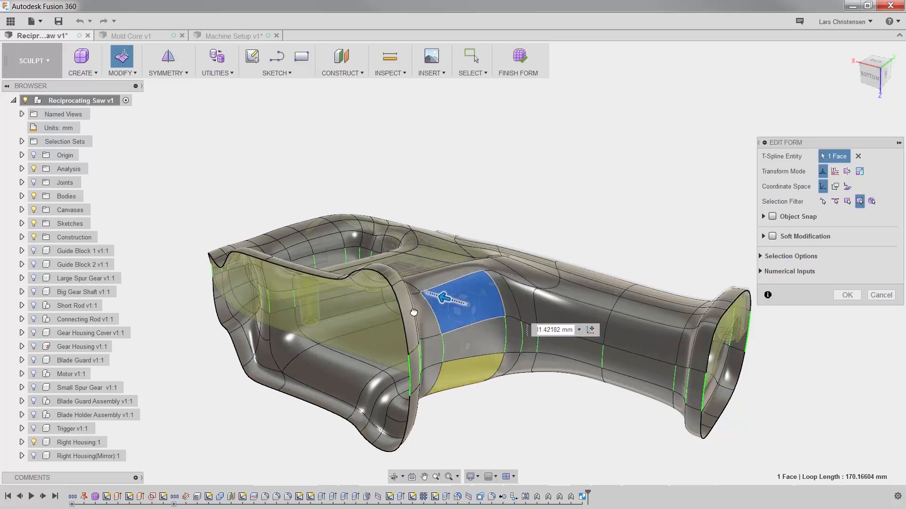